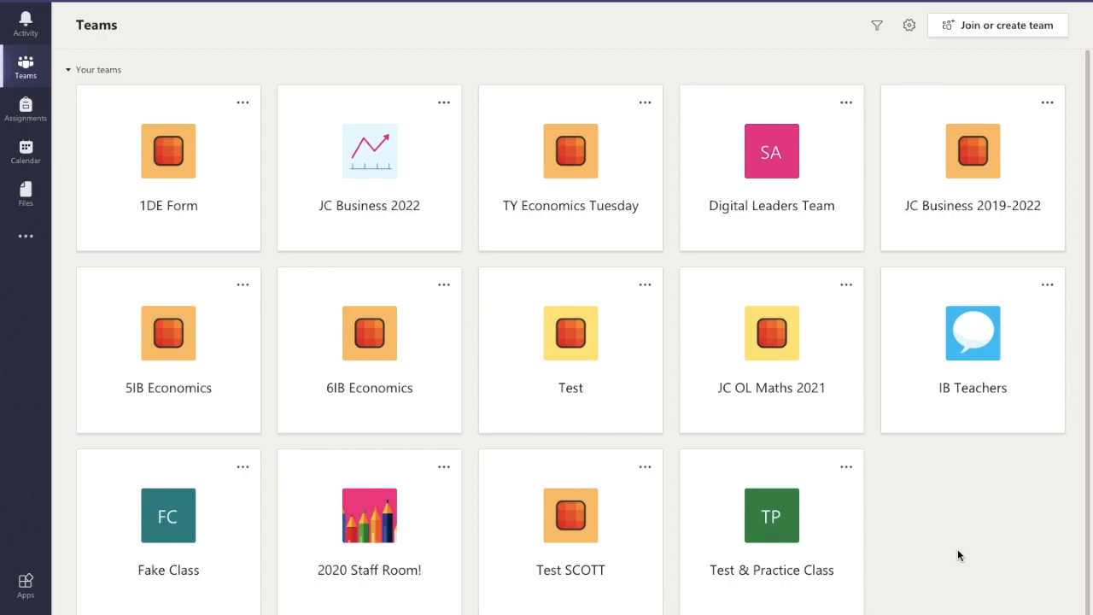
pyautogui.moveTo(979, 561)
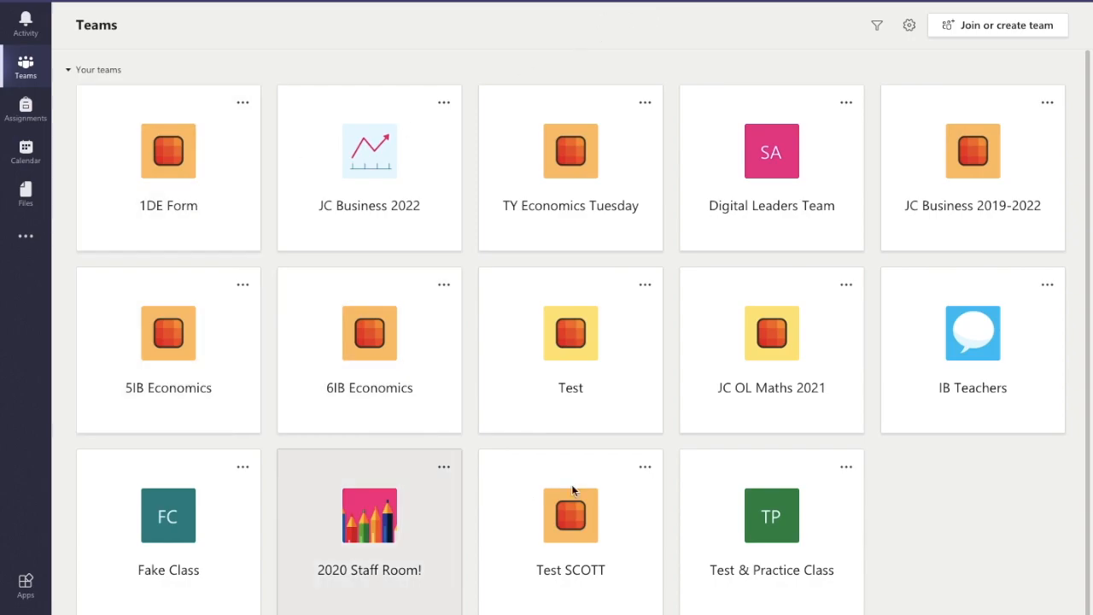
pyautogui.moveTo(883, 255)
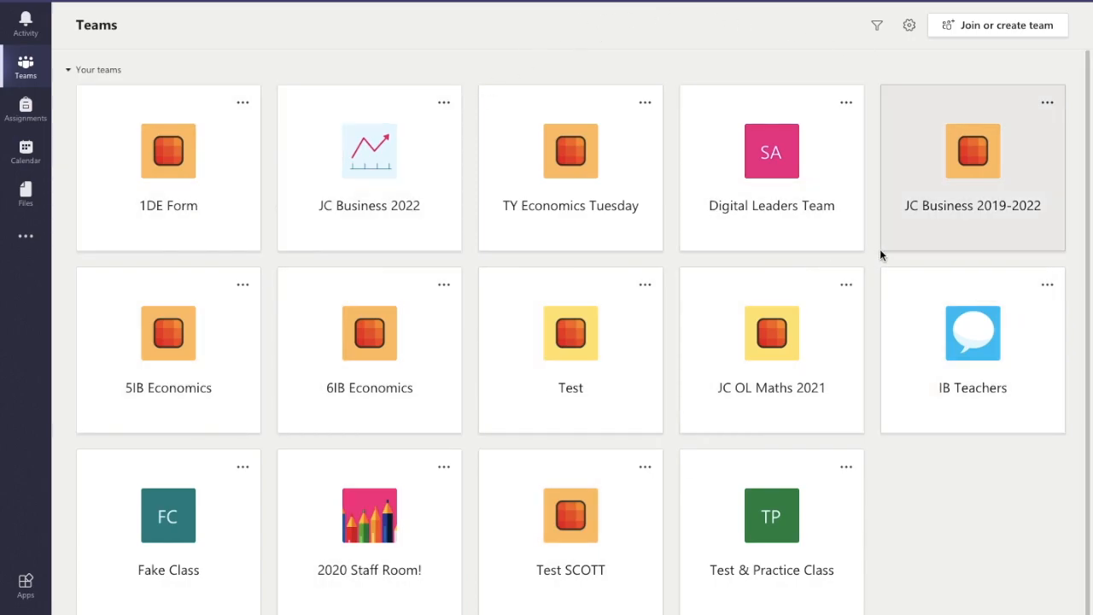
pyautogui.moveTo(999, 43)
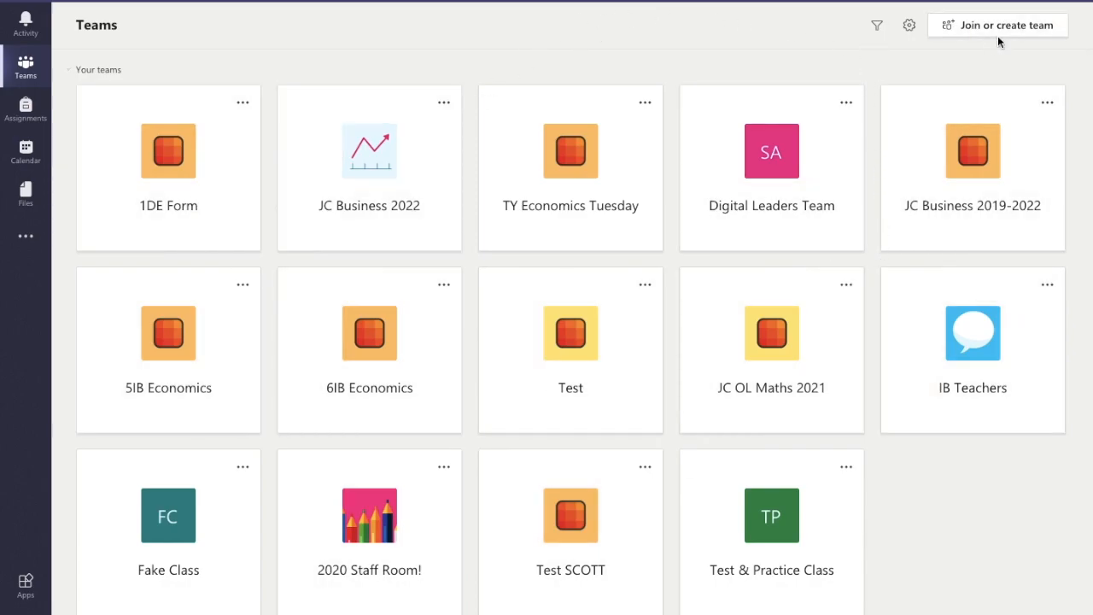
pyautogui.moveTo(998, 24)
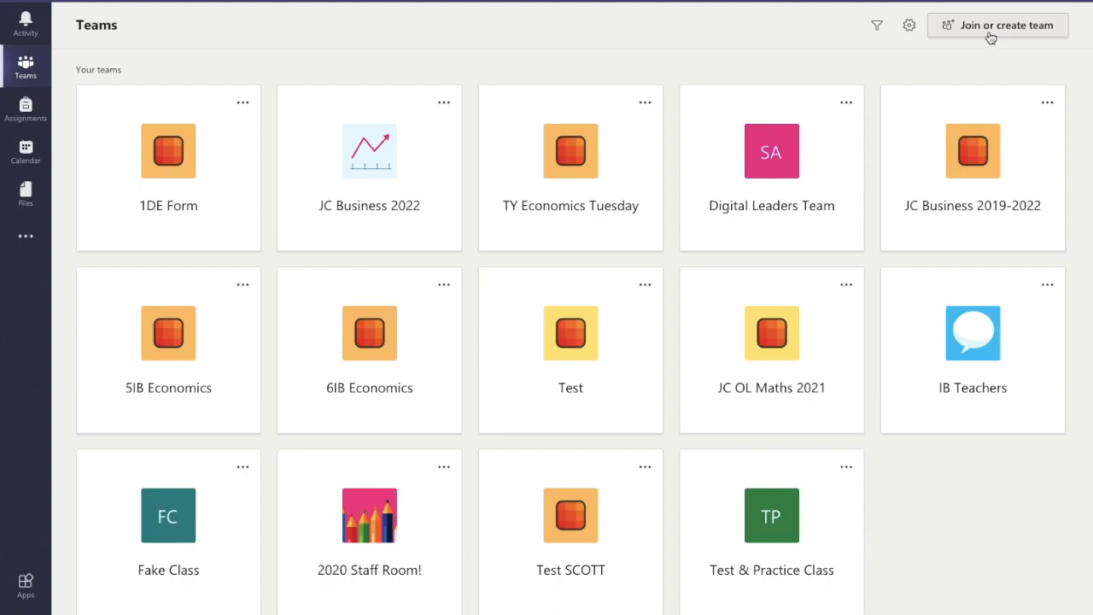
# Open the Join or create team page and engage the join-with-a-code option
pyautogui.click(997, 24)
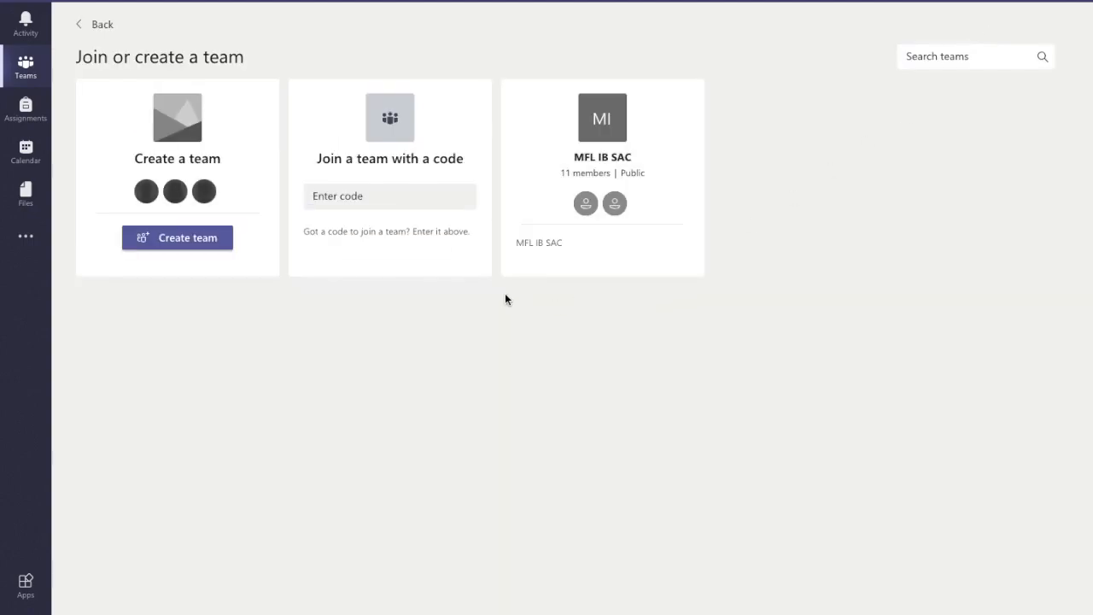
pyautogui.click(389, 196)
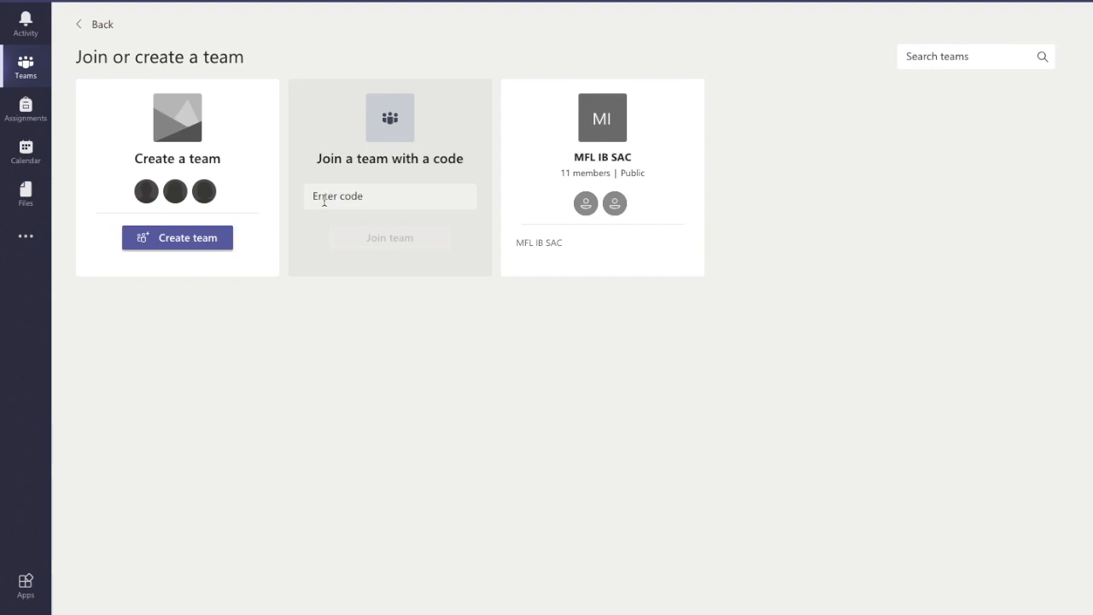
pyautogui.moveTo(295, 202)
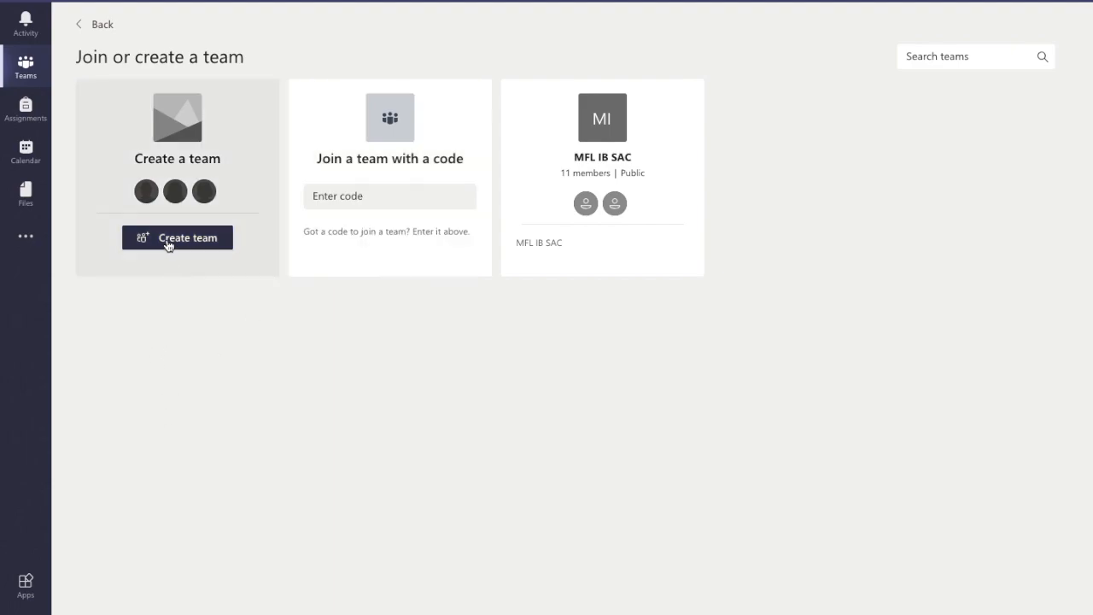
# Choose Create team to see the Class, PLC, Staff and Other team types
pyautogui.click(177, 237)
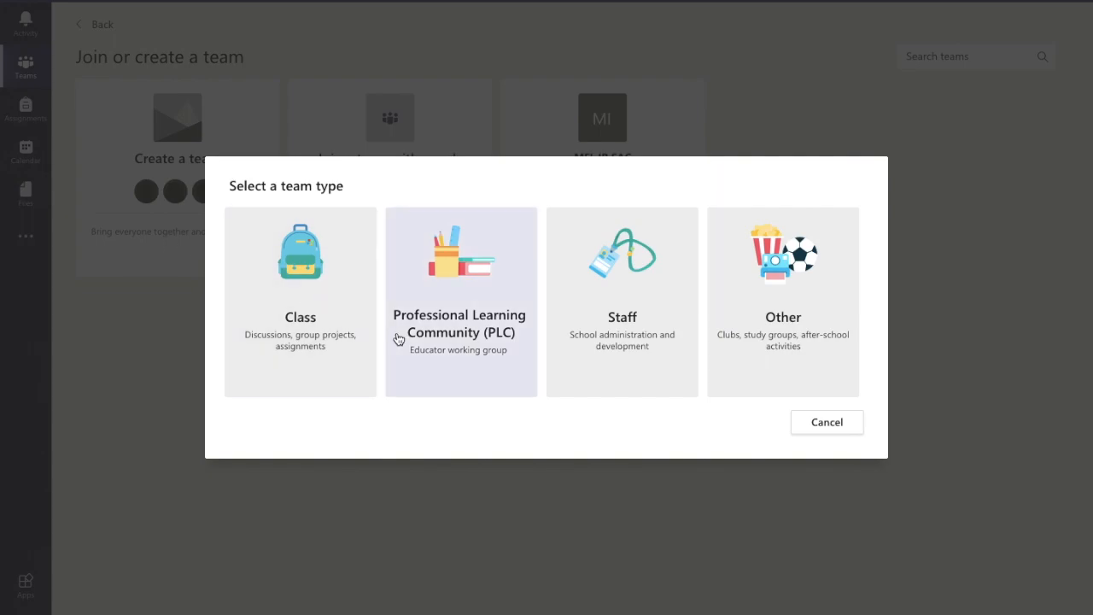
pyautogui.moveTo(333, 348)
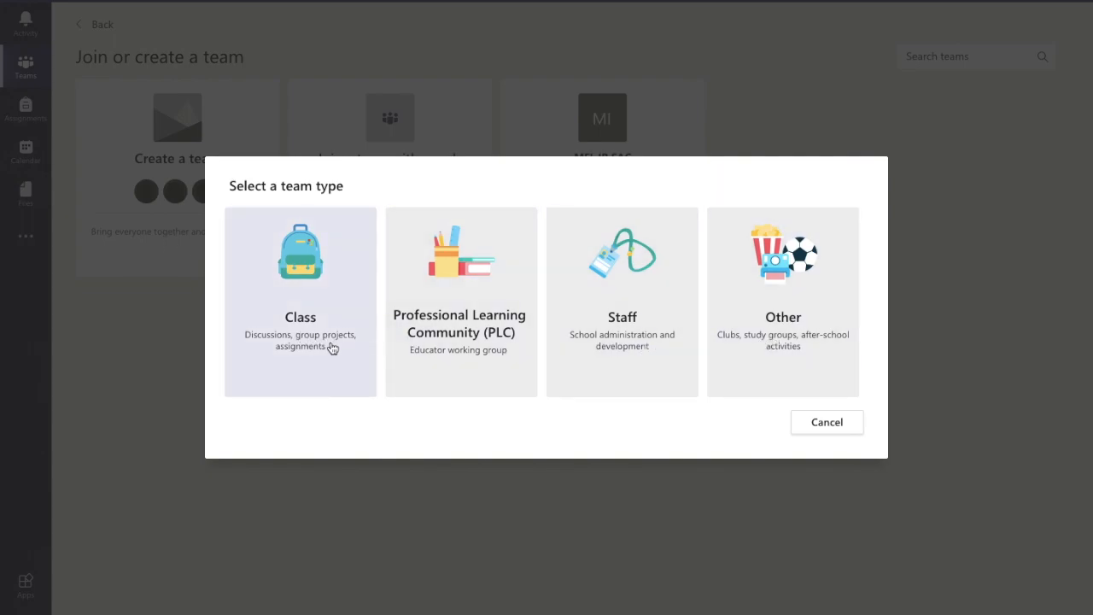
pyautogui.moveTo(315, 366)
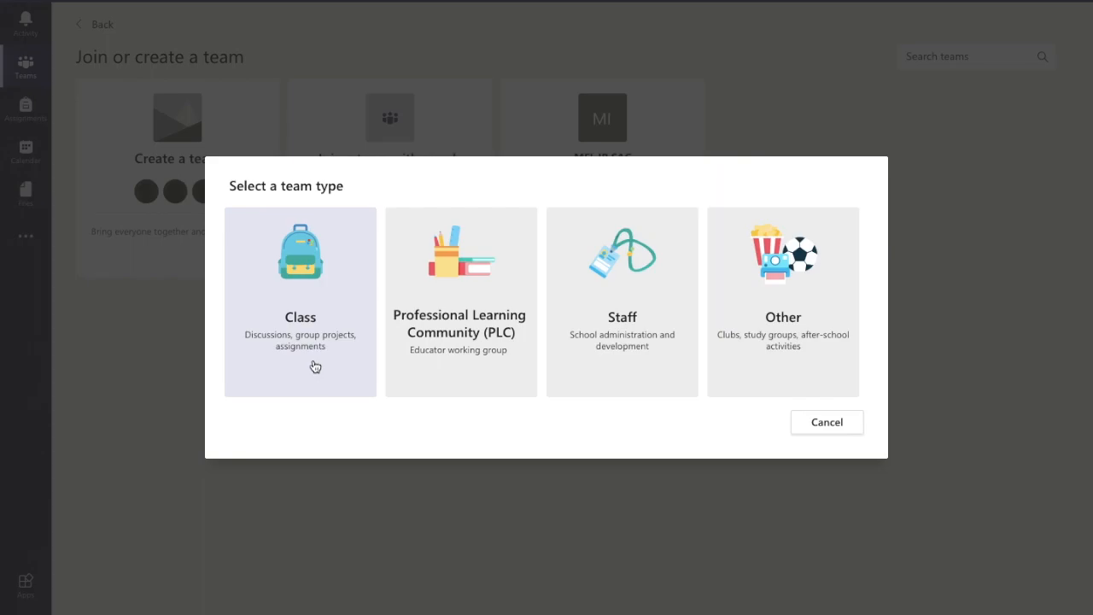
pyautogui.moveTo(305, 350)
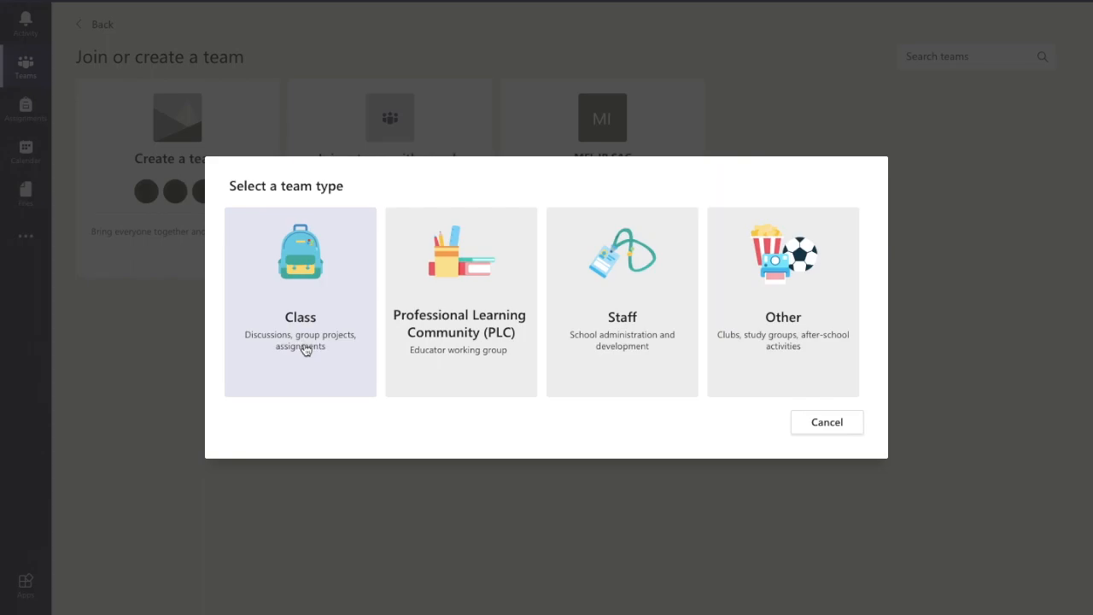
# Create a Class team named 'Test 1' and continue to adding people
pyautogui.click(300, 302)
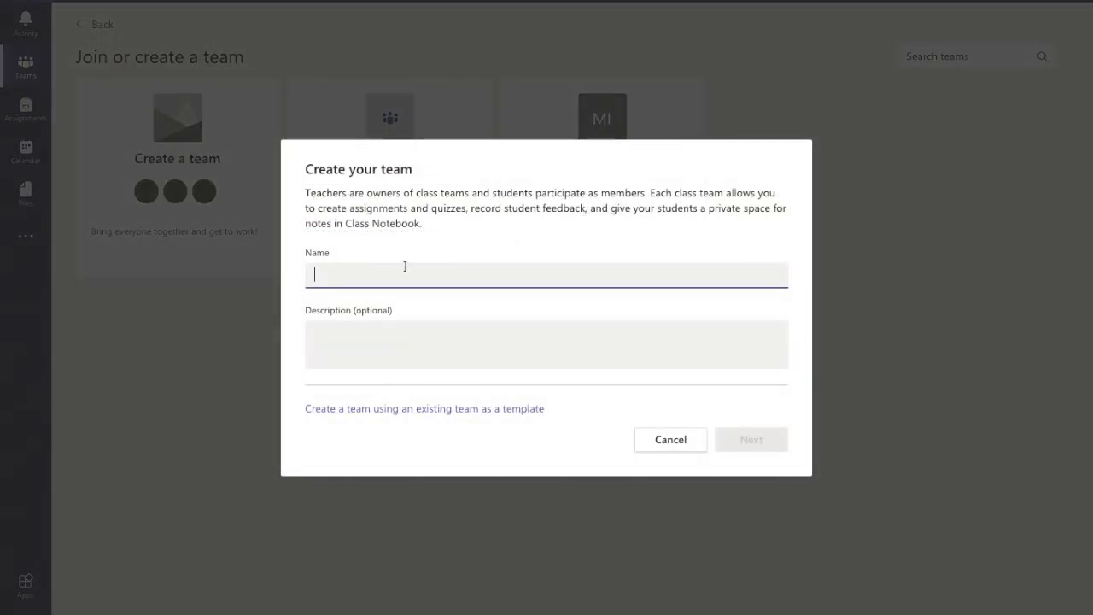
pyautogui.write('Test 1')
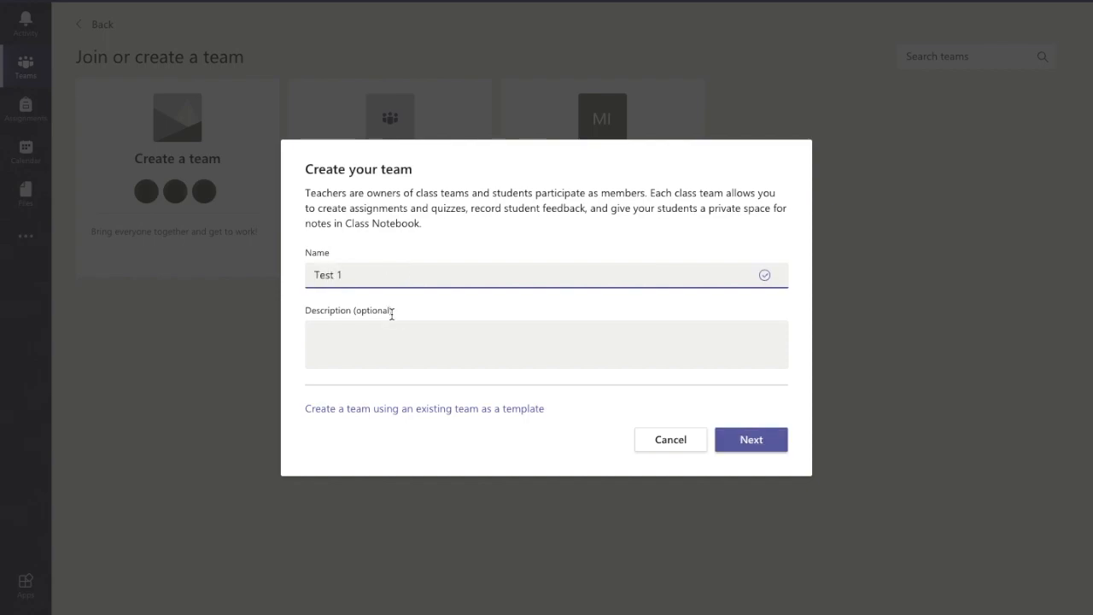
pyautogui.moveTo(406, 310)
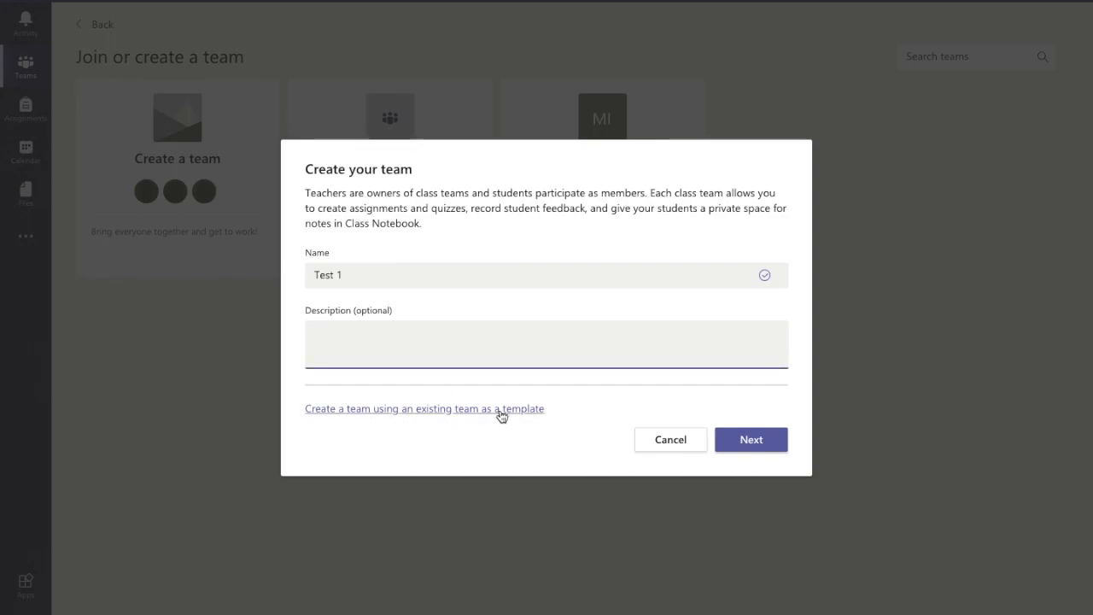
pyautogui.moveTo(461, 414)
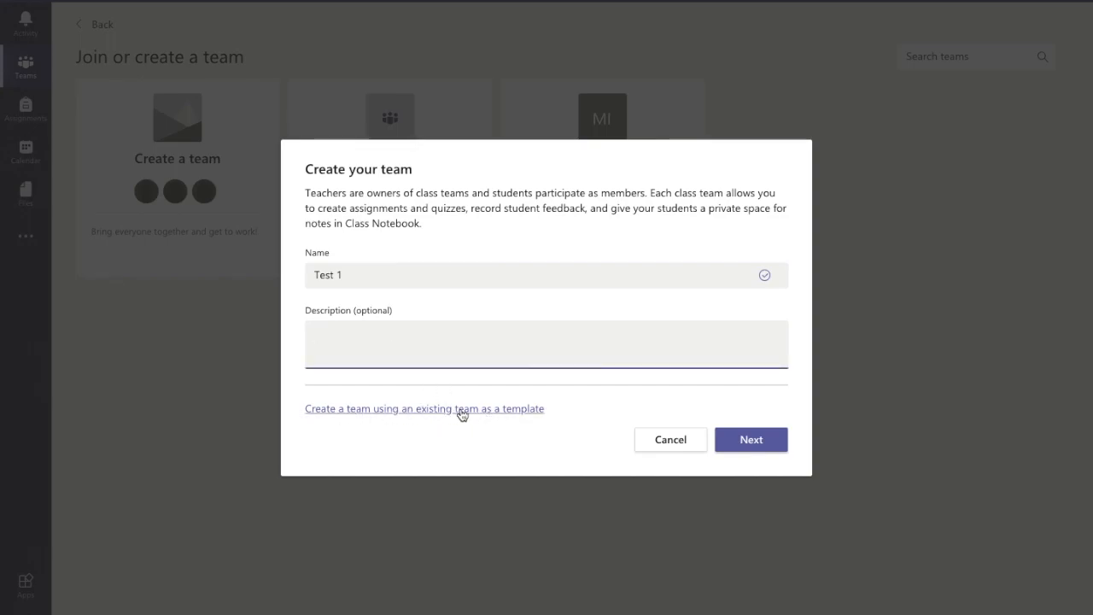
pyautogui.moveTo(535, 416)
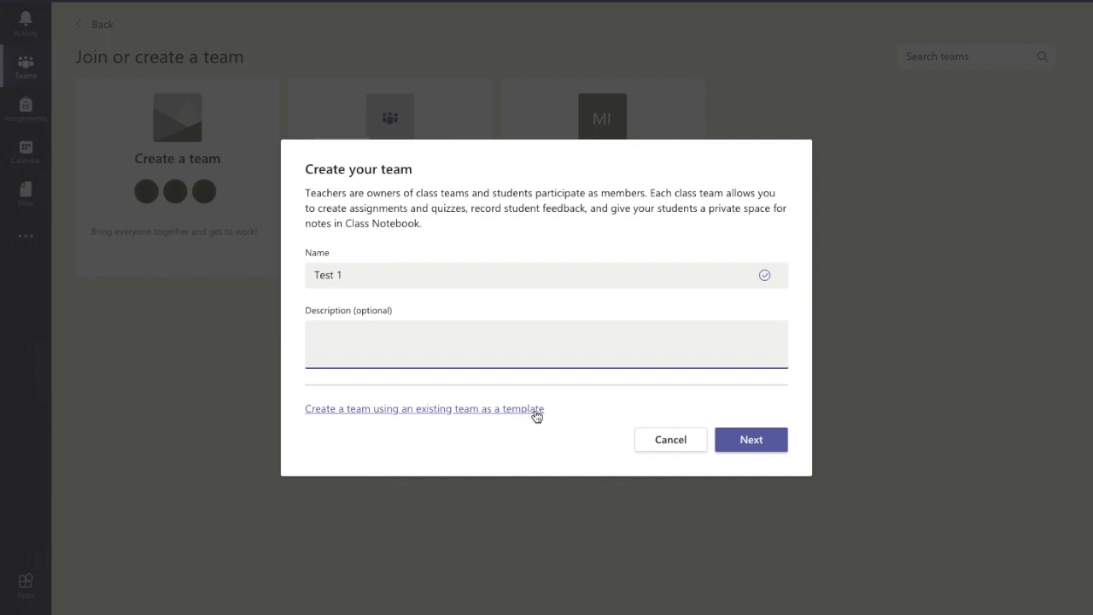
pyautogui.moveTo(549, 433)
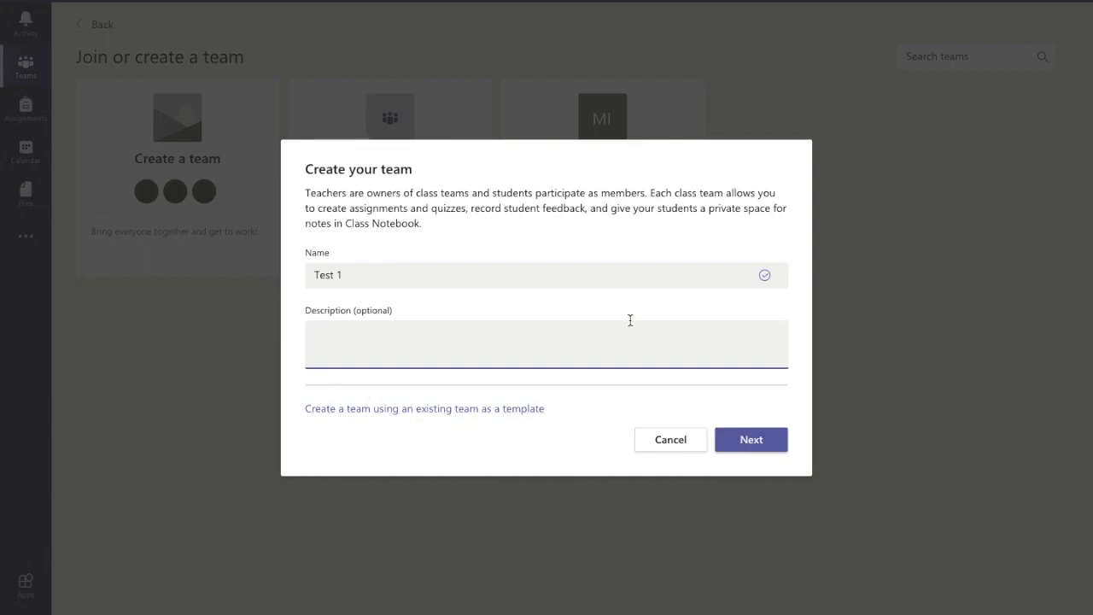
pyautogui.click(751, 439)
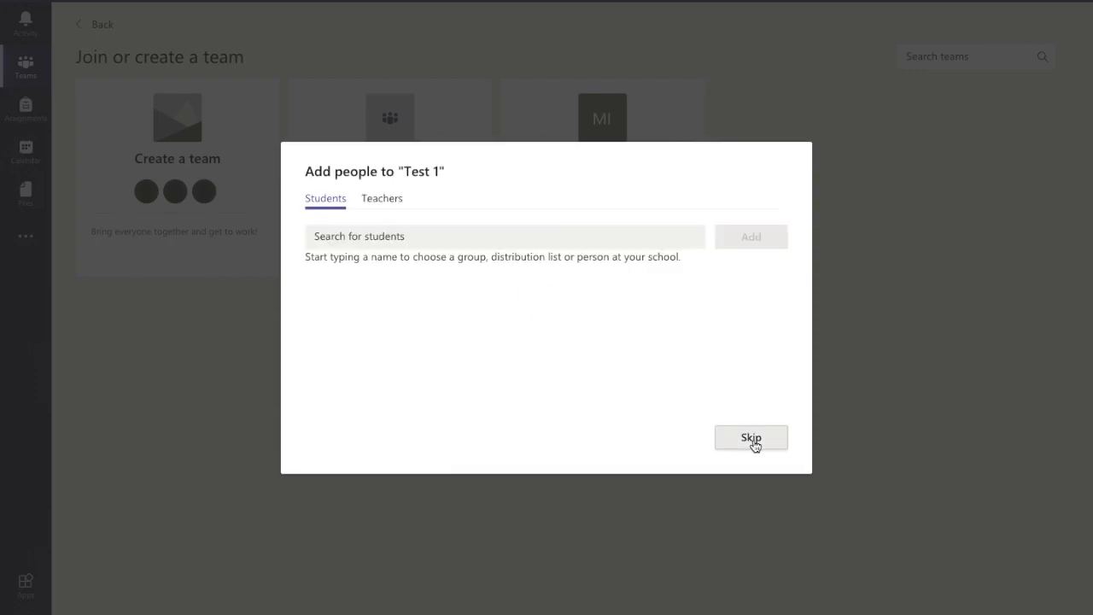
# Search 'scot' among students, view the Teachers tab, then skip adding members
pyautogui.click(503, 235)
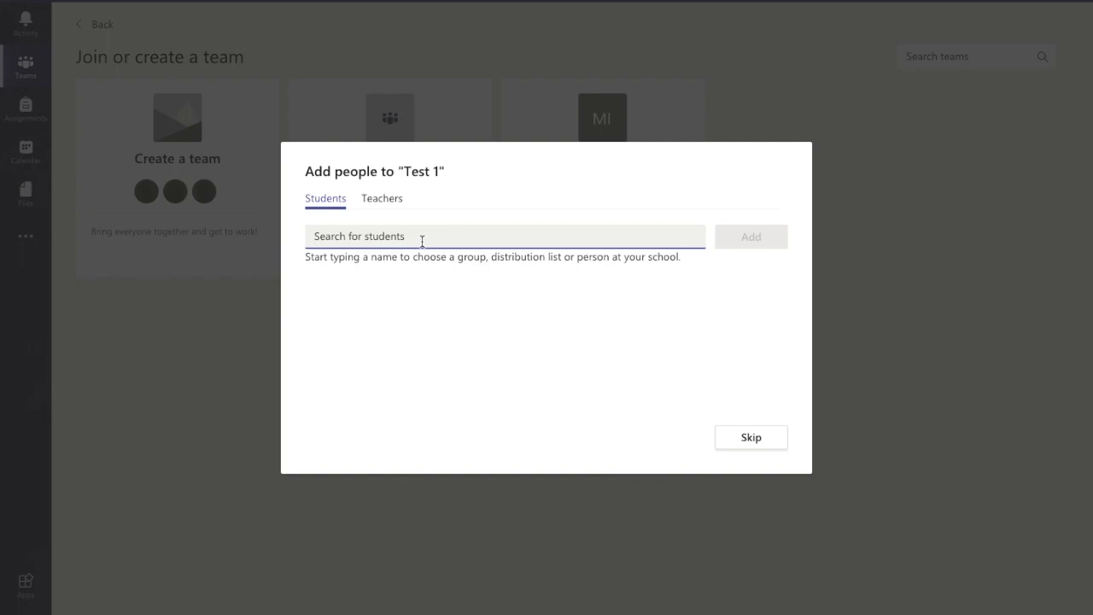
pyautogui.write('sco')
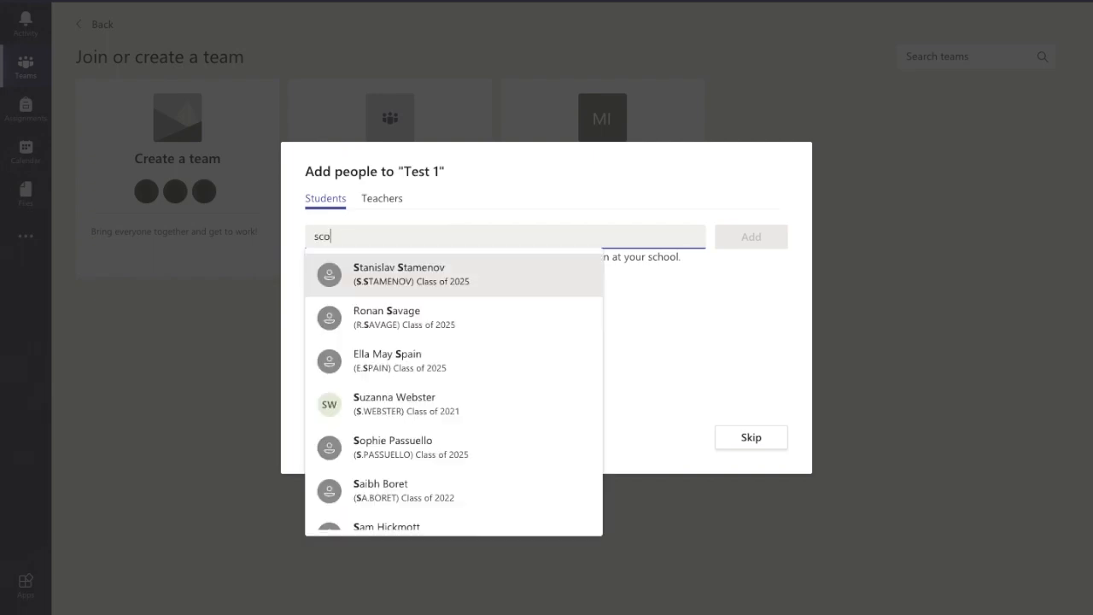
pyautogui.write('t')
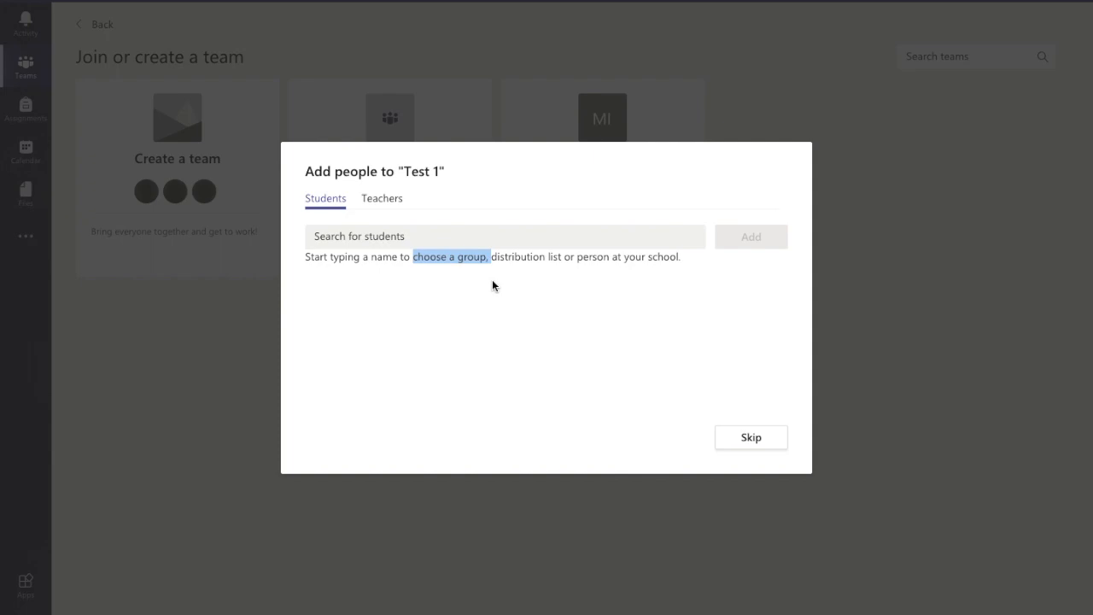
pyautogui.moveTo(450, 236)
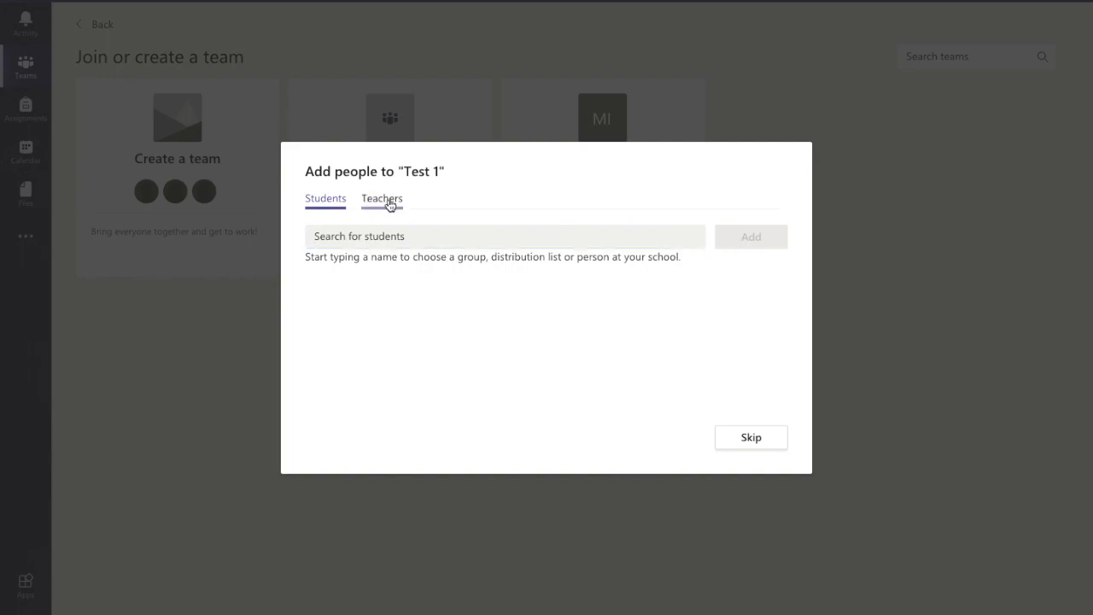
pyautogui.click(382, 199)
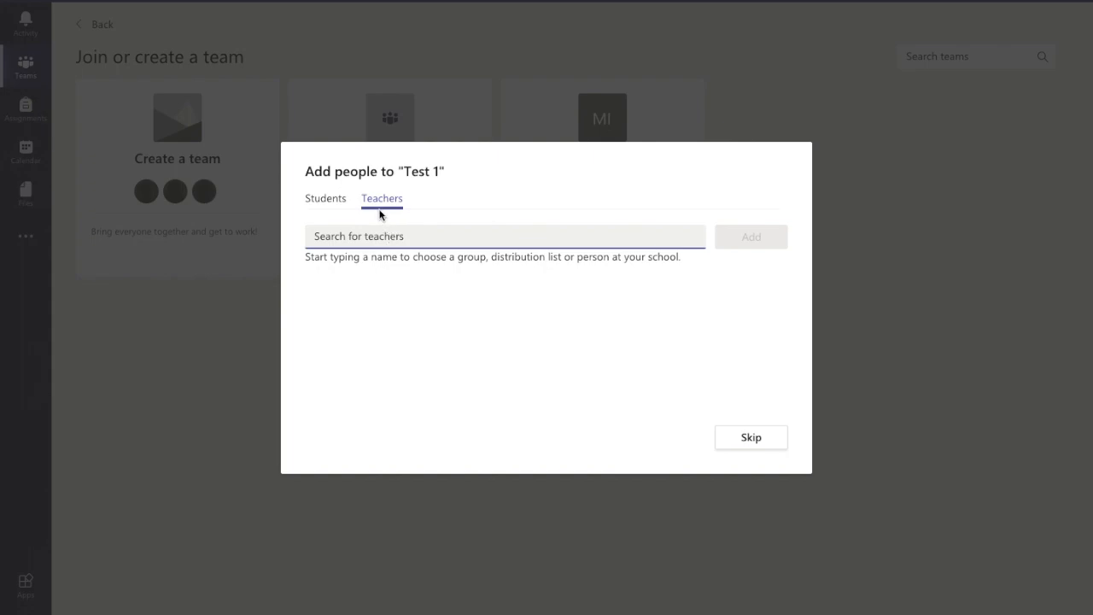
pyautogui.moveTo(376, 231)
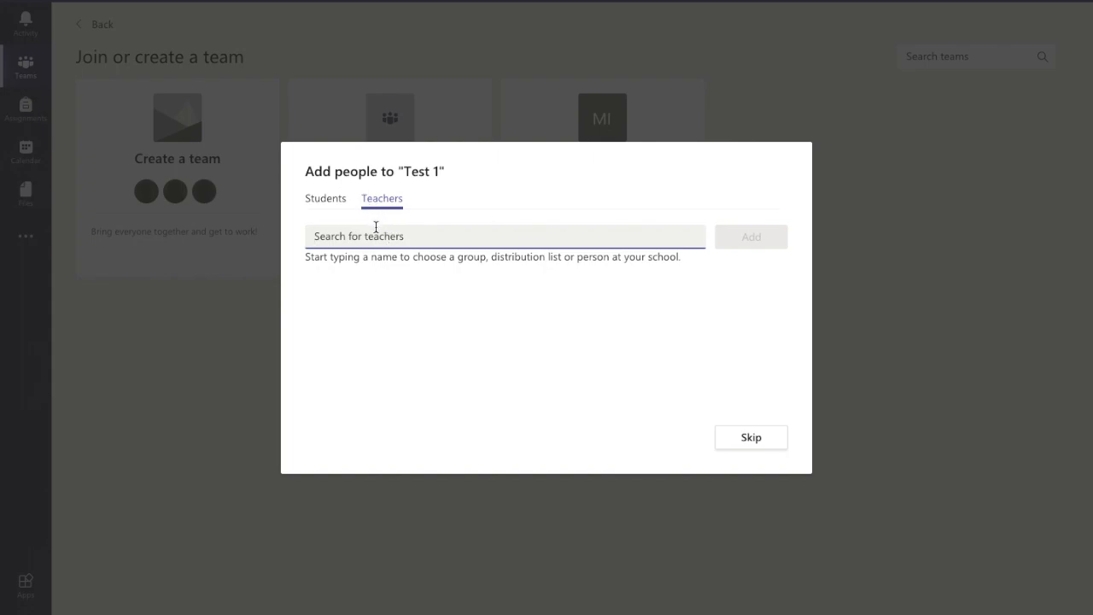
pyautogui.click(325, 198)
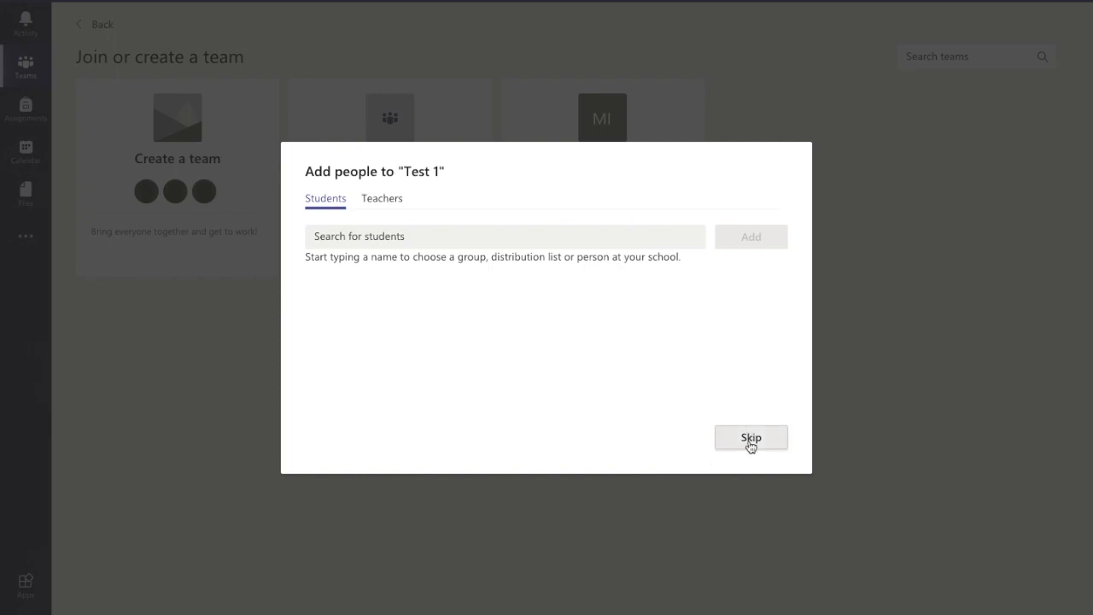
pyautogui.click(750, 436)
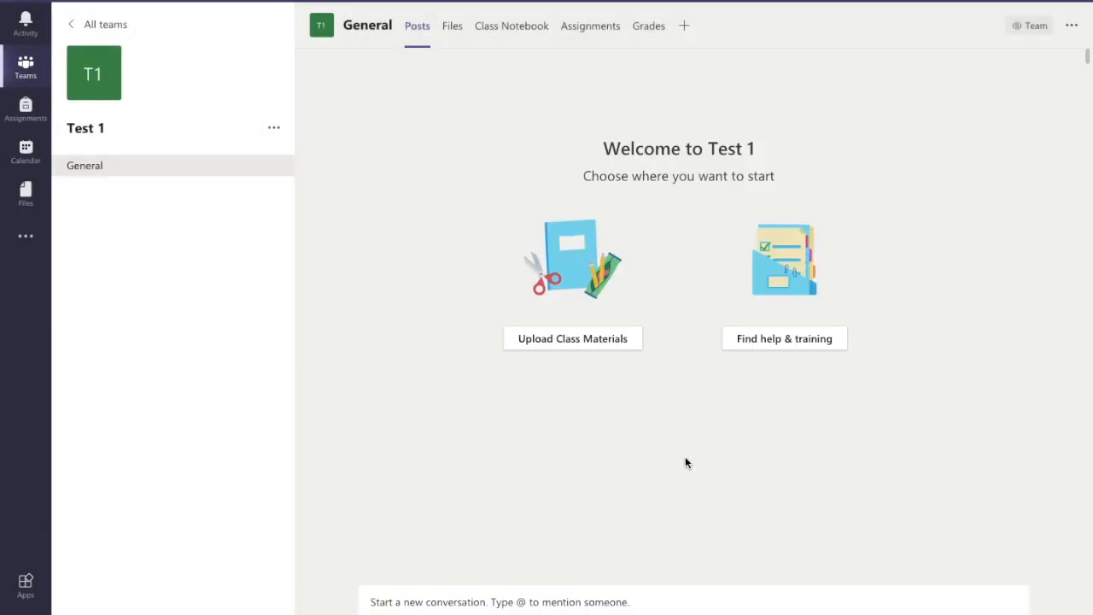
pyautogui.moveTo(474, 148)
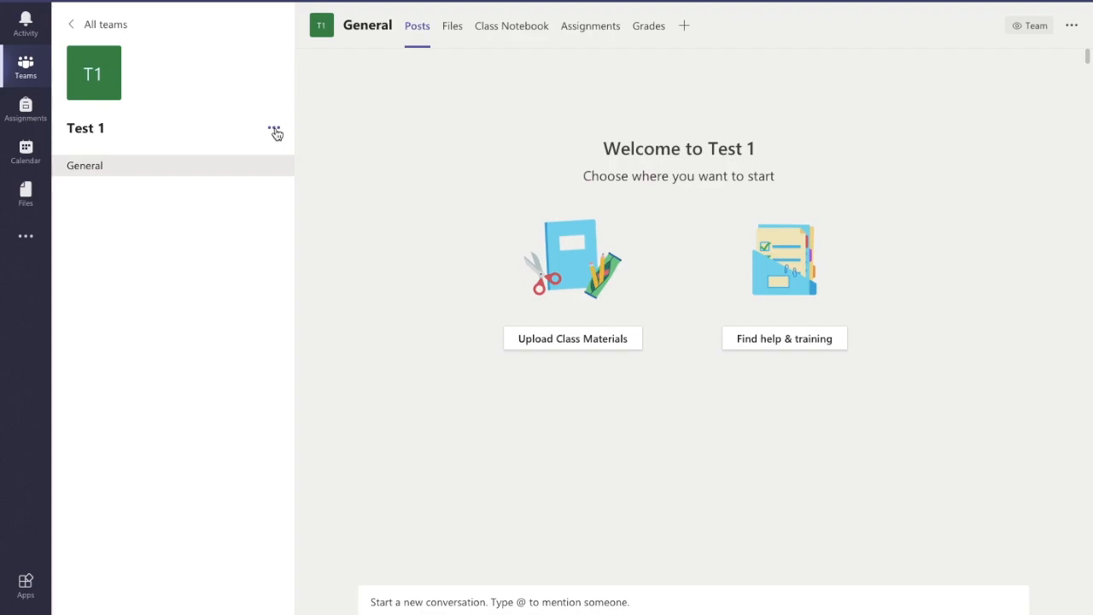
pyautogui.click(276, 133)
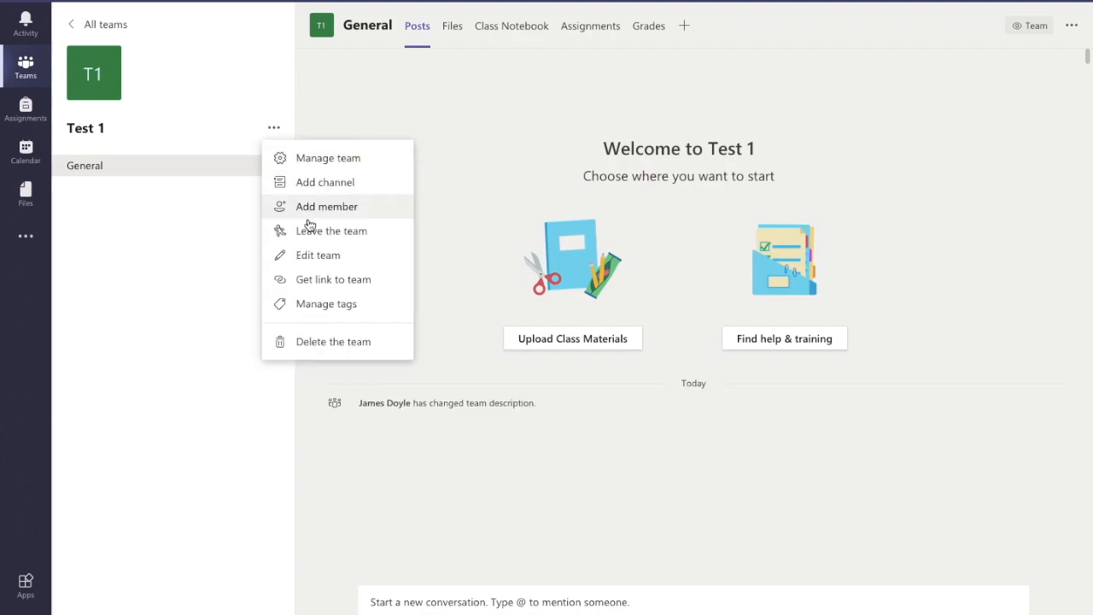
pyautogui.click(327, 206)
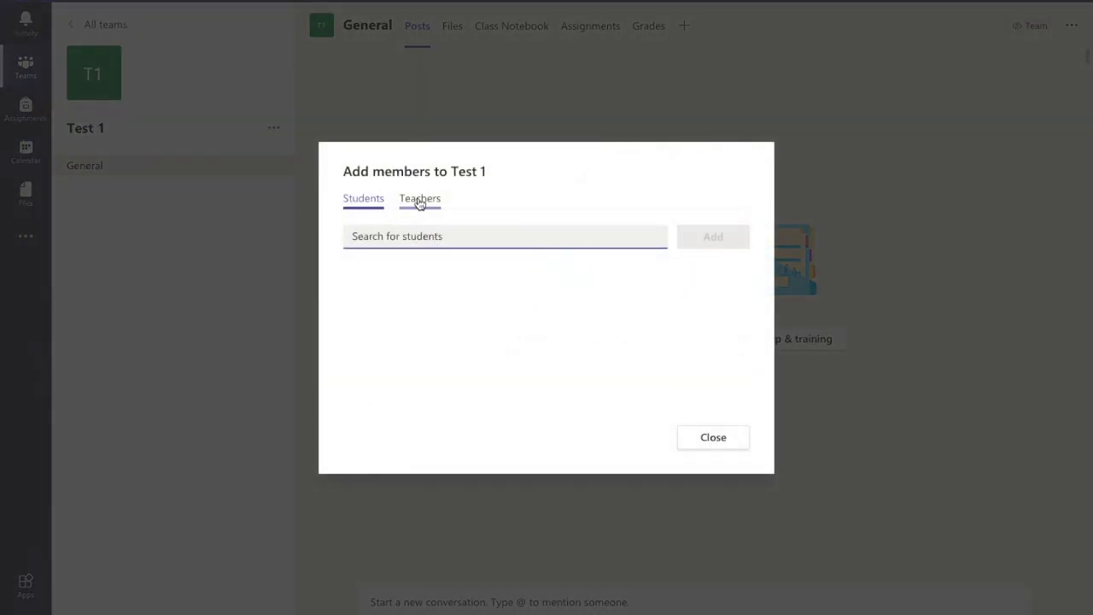
pyautogui.moveTo(684, 461)
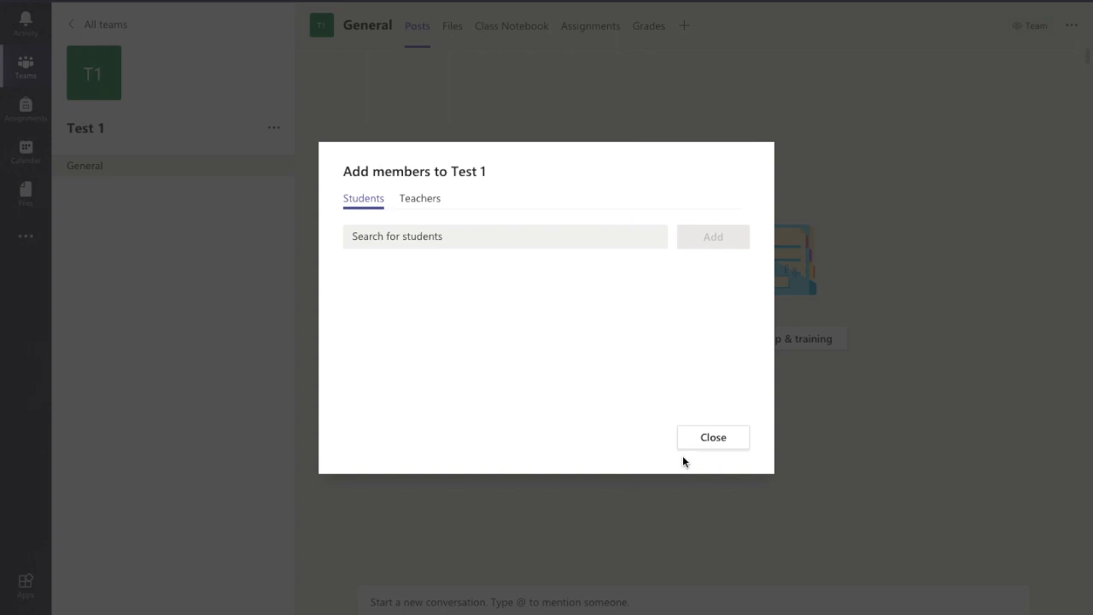
pyautogui.click(712, 437)
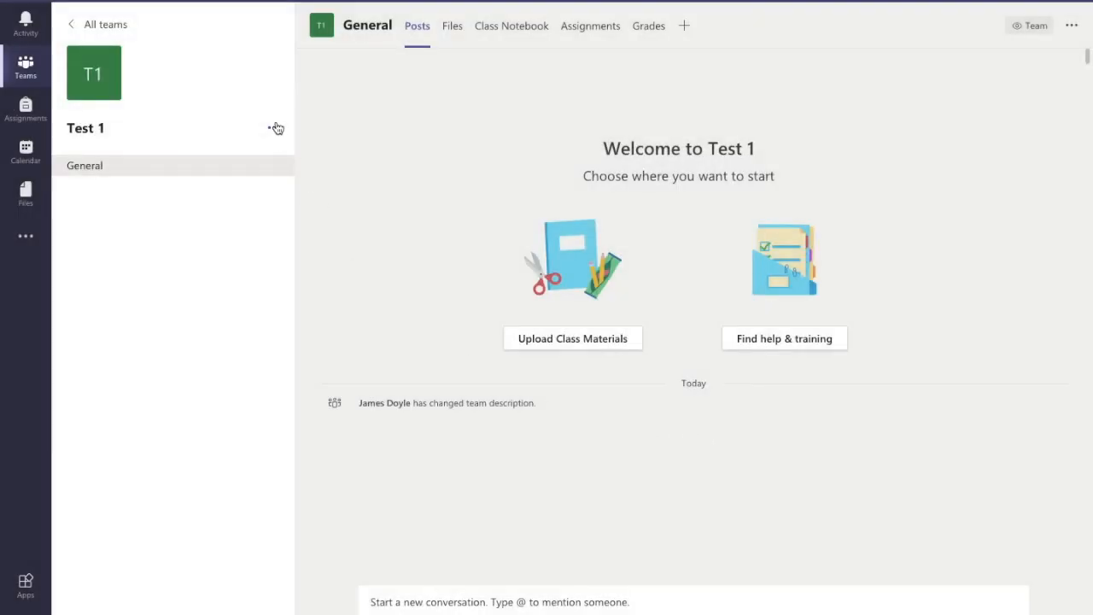
# Open the more options menu beside the Test 1 team
pyautogui.click(275, 128)
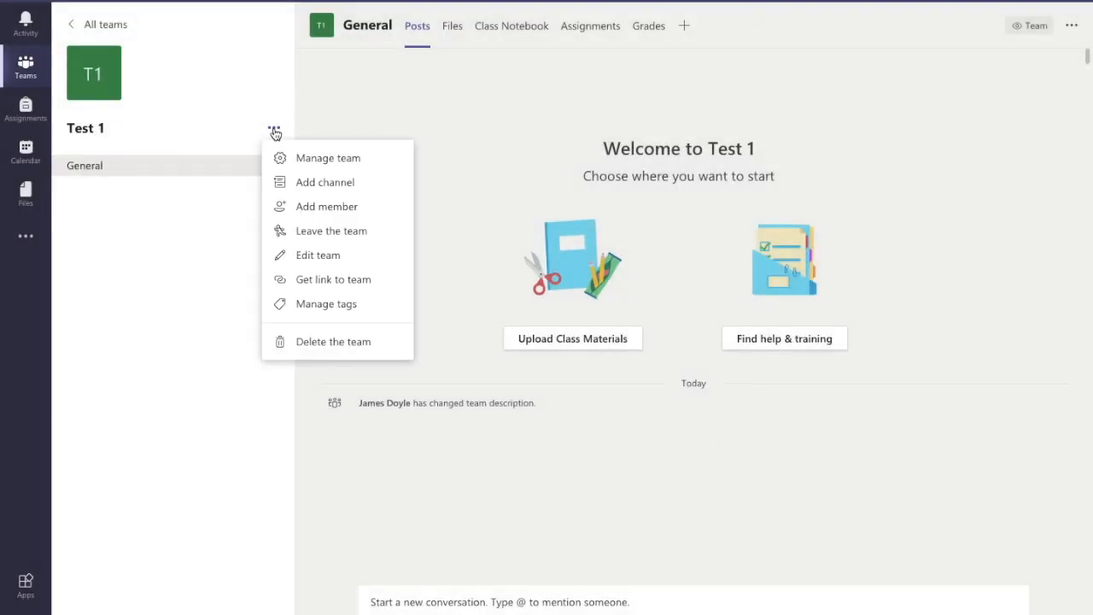
pyautogui.moveTo(327, 158)
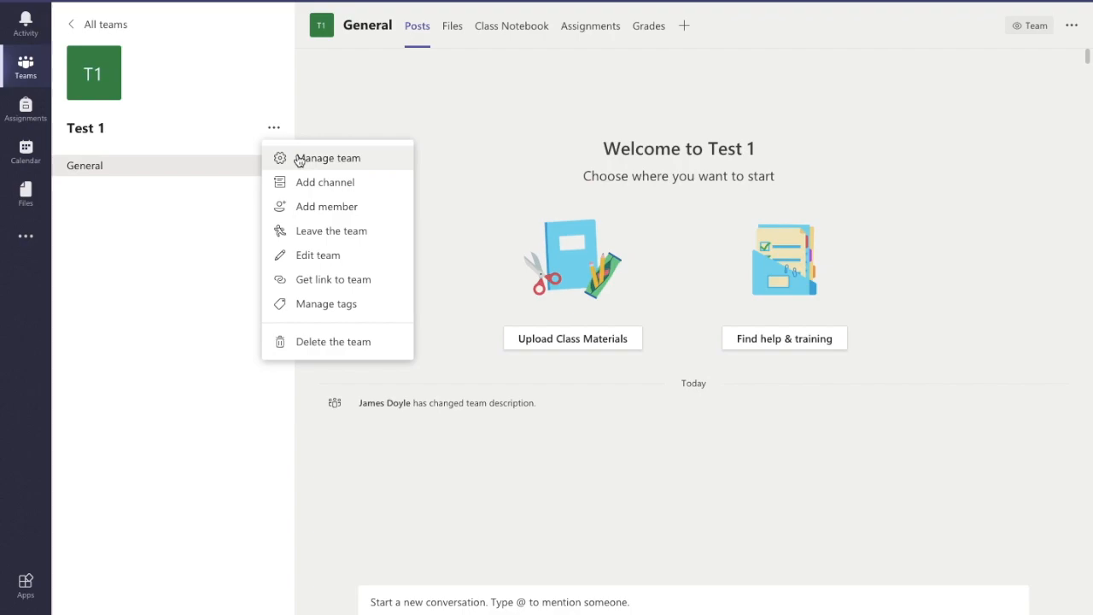
pyautogui.moveTo(328, 163)
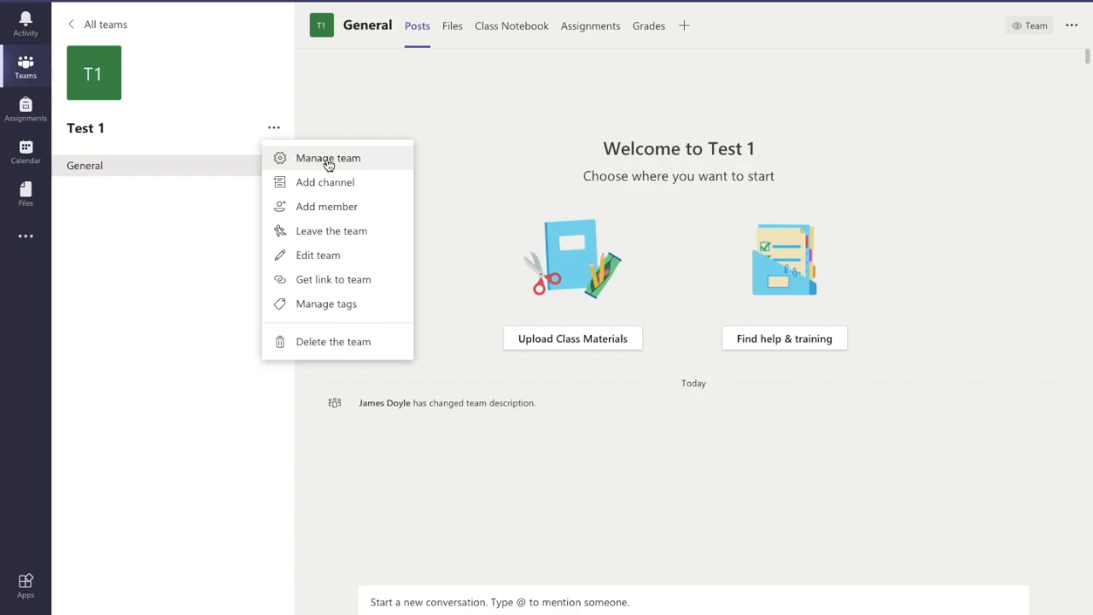
pyautogui.click(328, 158)
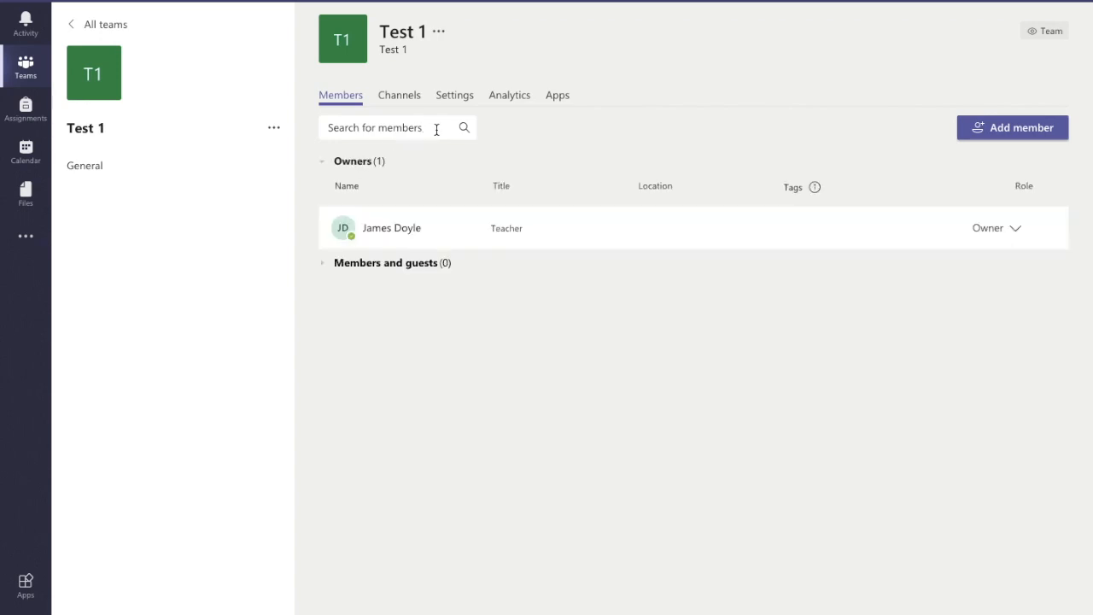
pyautogui.moveTo(523, 279)
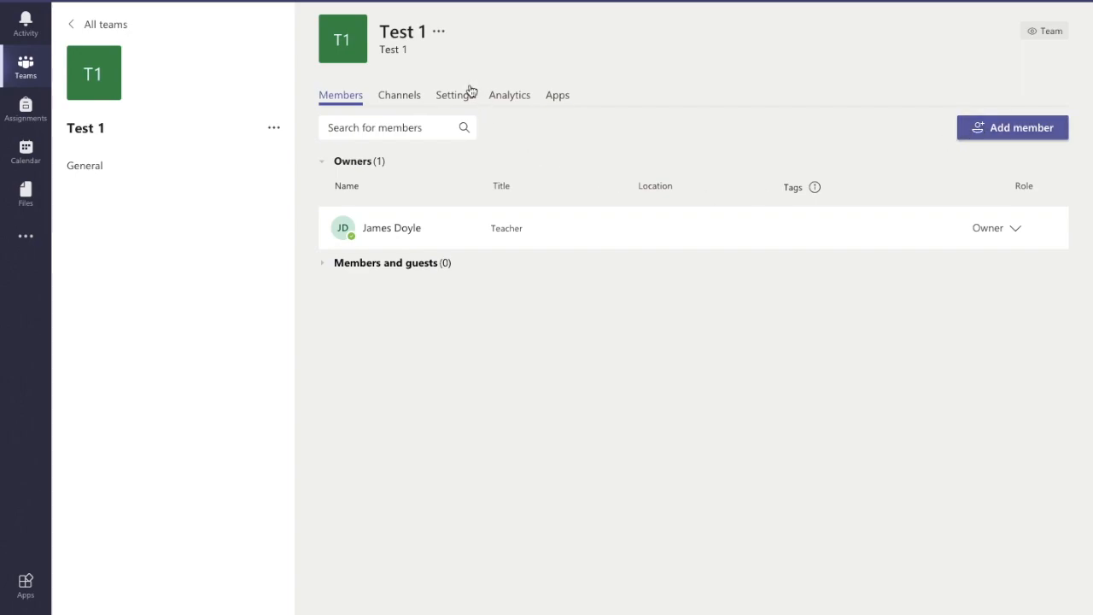
# Generate the team code 00hfcb4 from Test 1's Settings tab
pyautogui.click(454, 95)
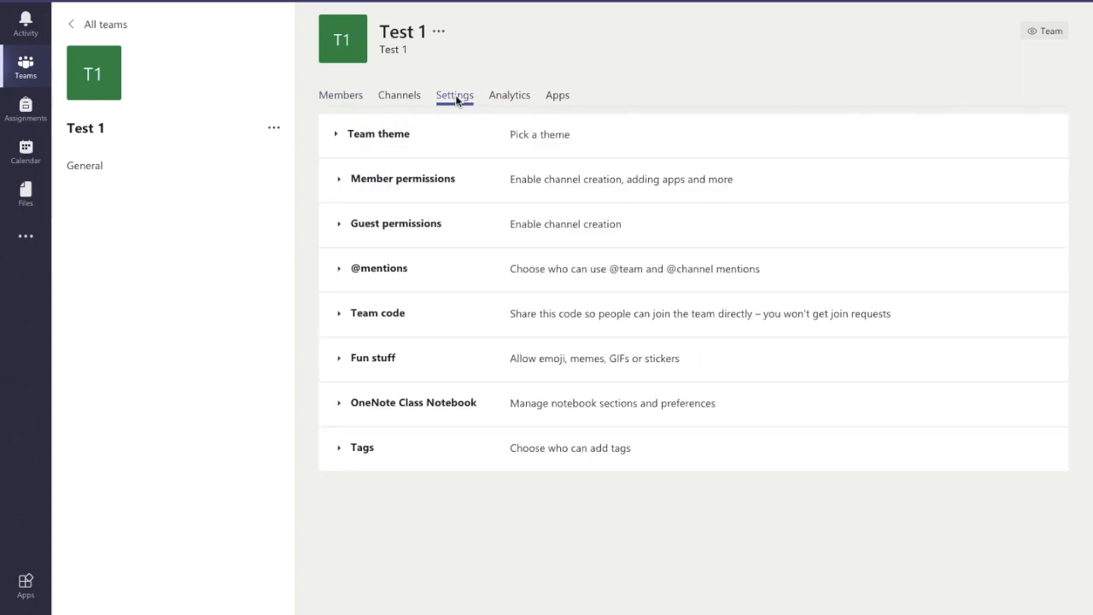
pyautogui.moveTo(372, 323)
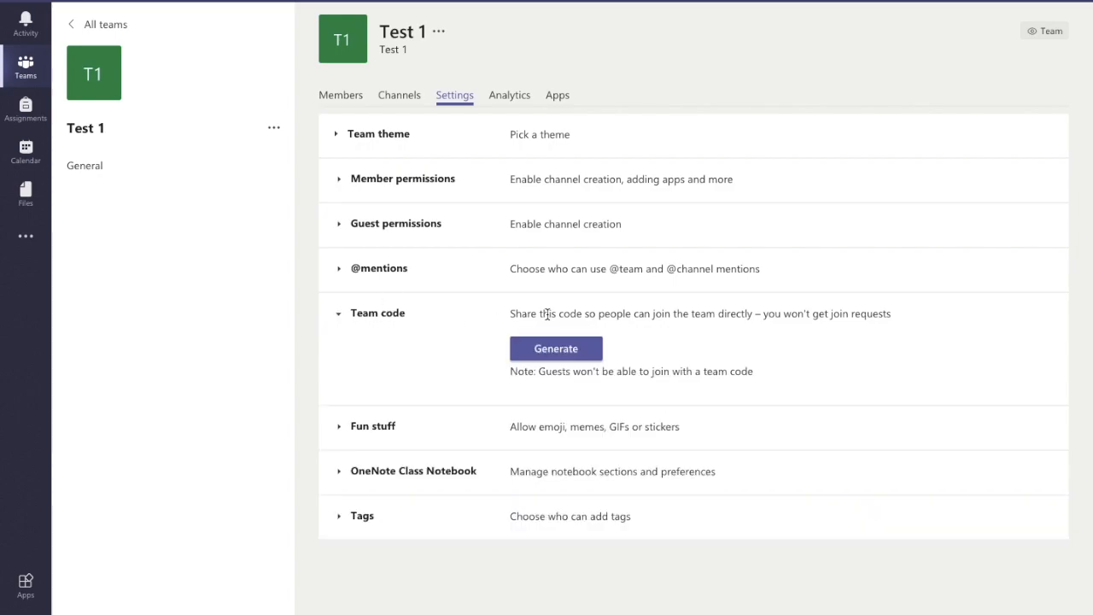
pyautogui.click(555, 348)
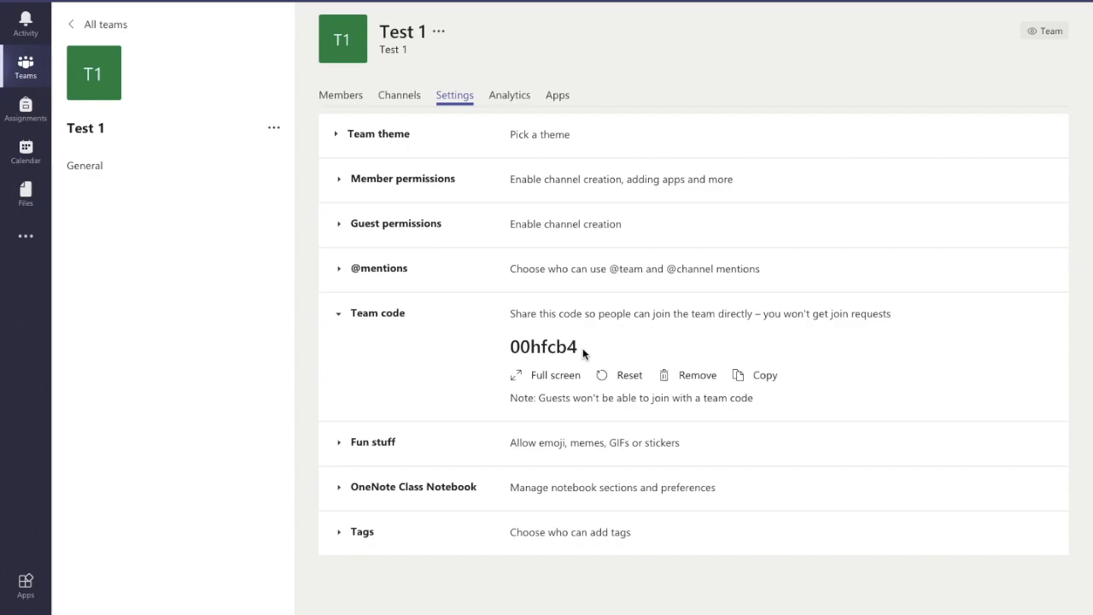
pyautogui.moveTo(824, 180)
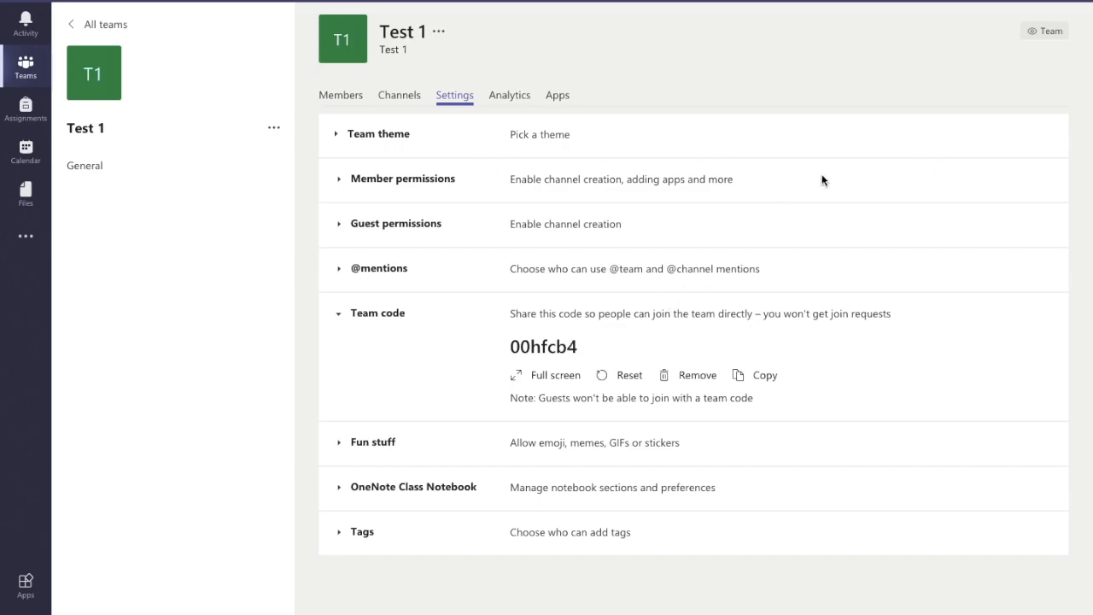